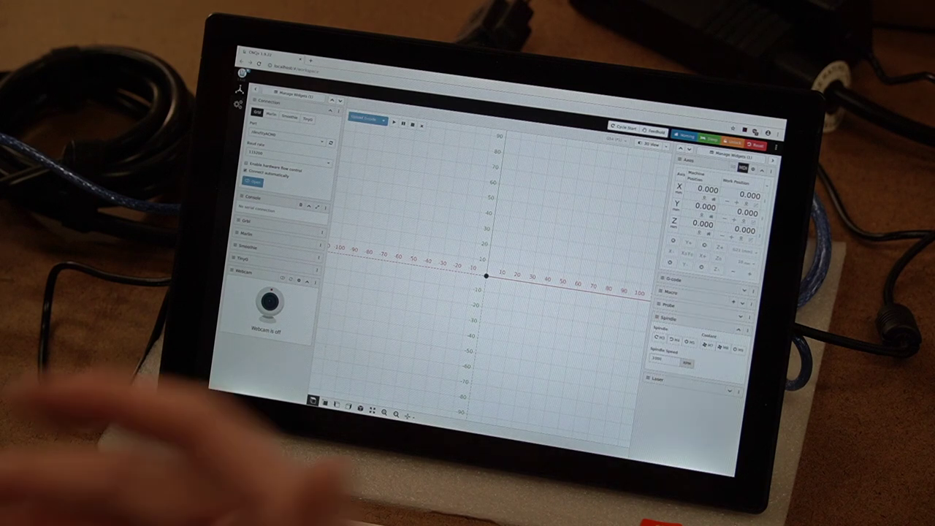
# Step: Connect gSender to the selected CNC controller so its console responses appear
pyautogui.click(252, 179)
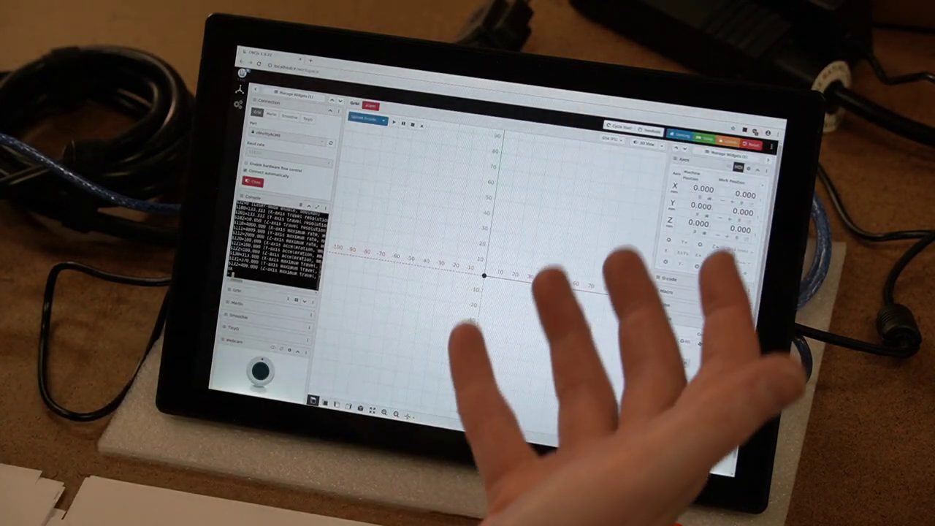